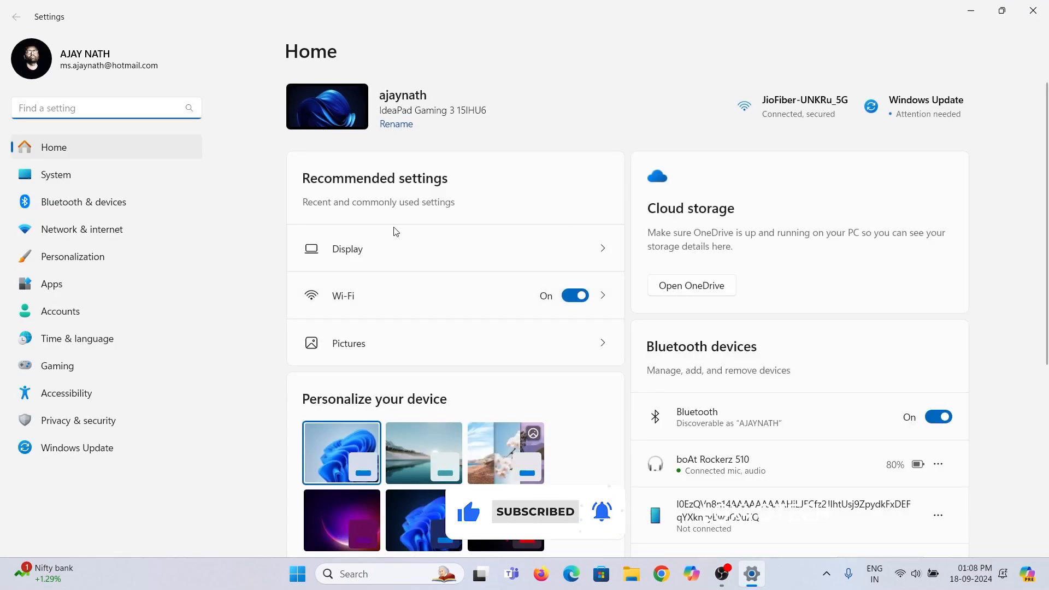
# Show the Windows Update page from the Settings sidebar
pyautogui.click(77, 448)
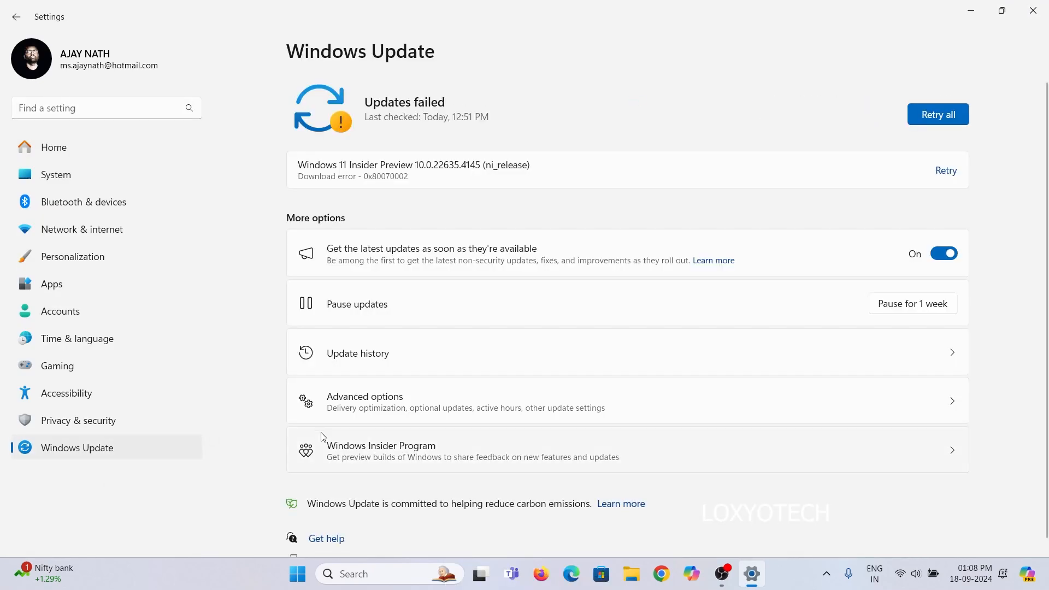
pyautogui.moveTo(446, 374)
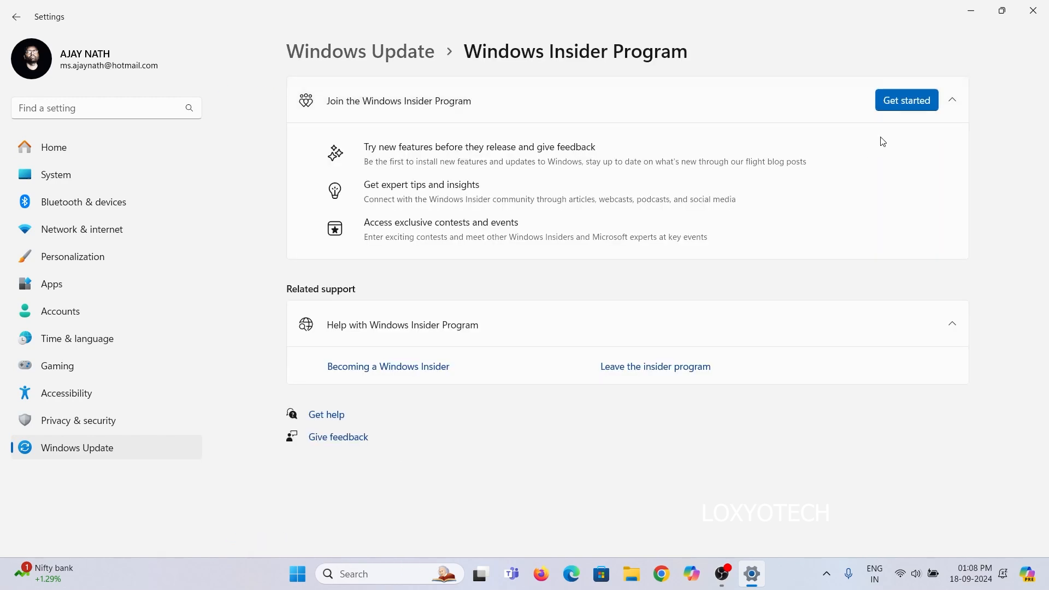
# Begin joining the Insider Program with the existing Microsoft account linked and account agreements accepted
pyautogui.click(906, 100)
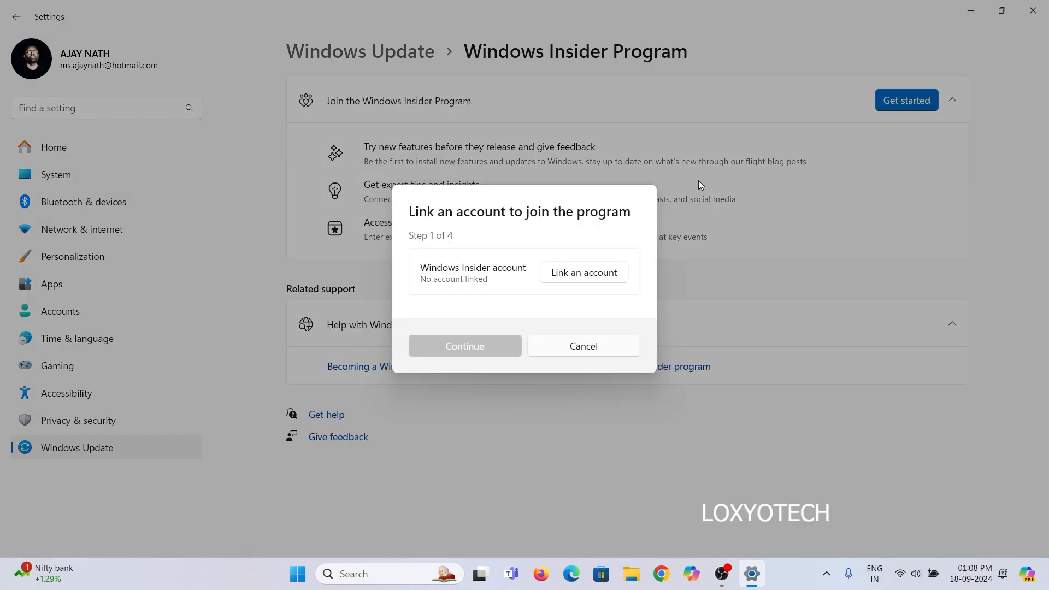
pyautogui.moveTo(580, 282)
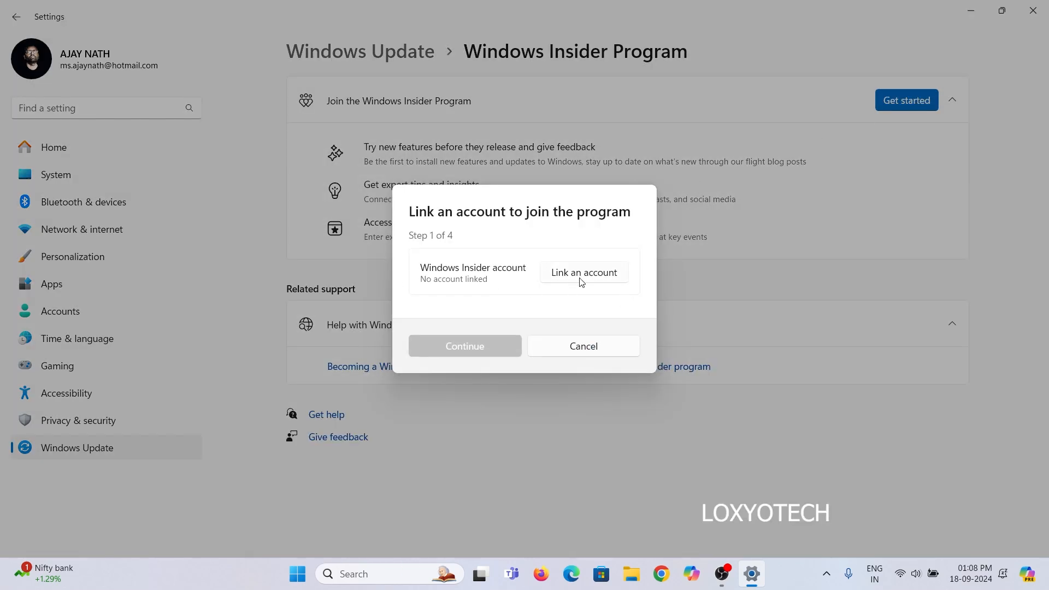
pyautogui.click(583, 272)
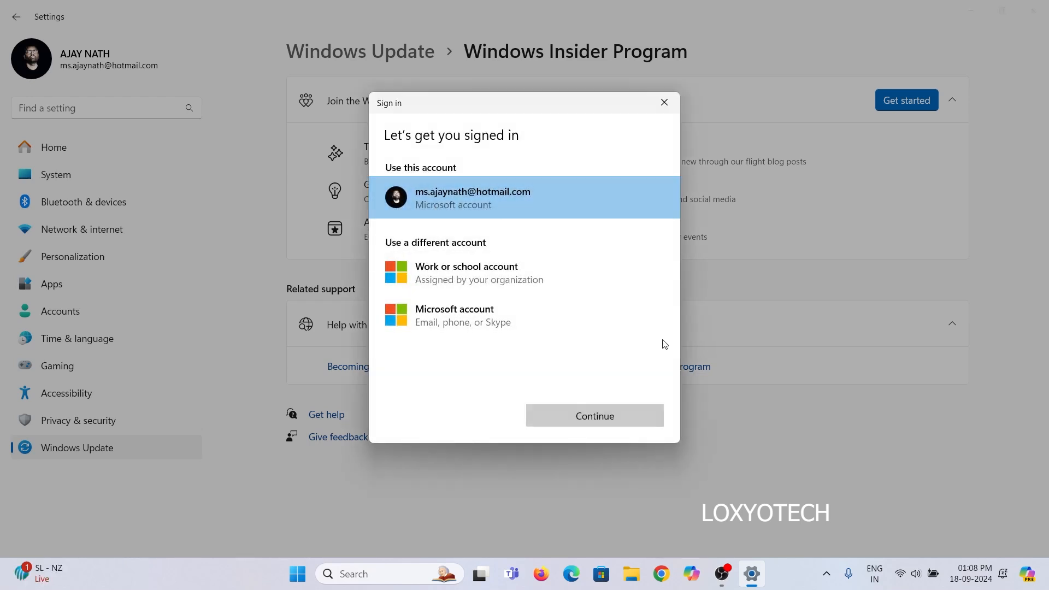
pyautogui.click(594, 415)
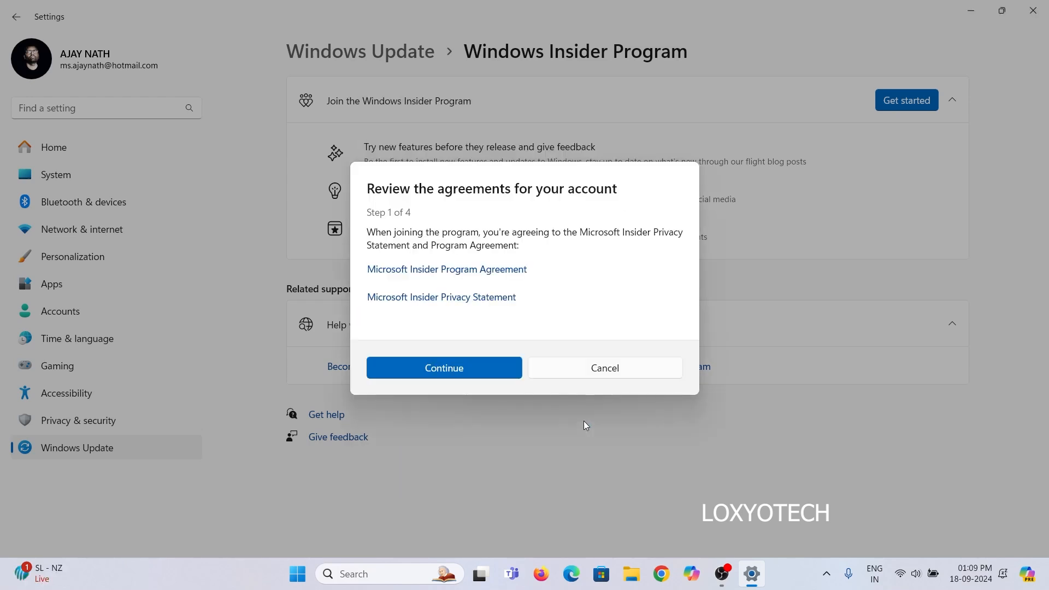
pyautogui.moveTo(443, 368)
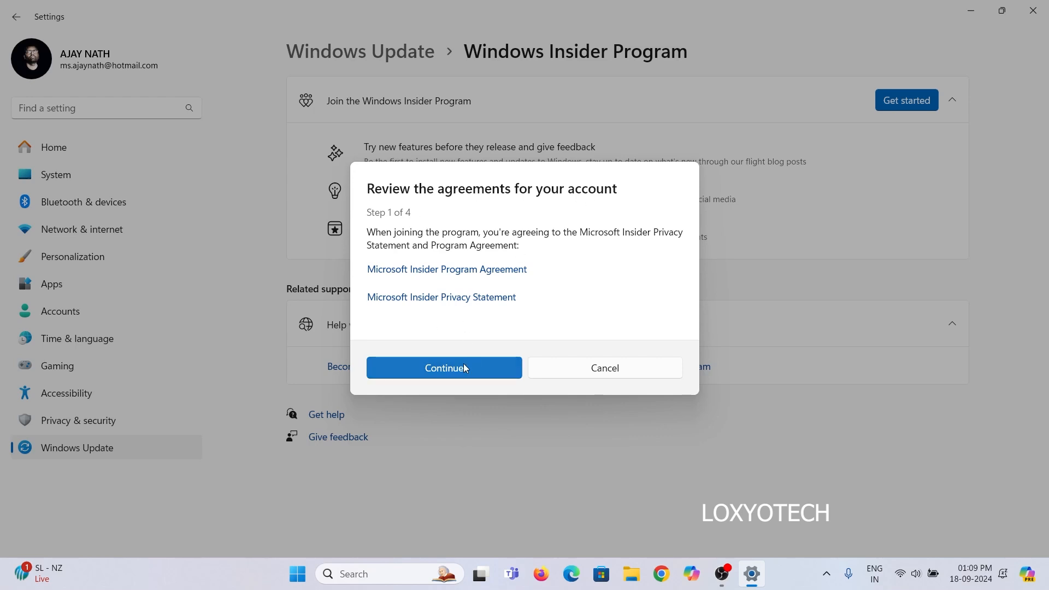
pyautogui.click(443, 367)
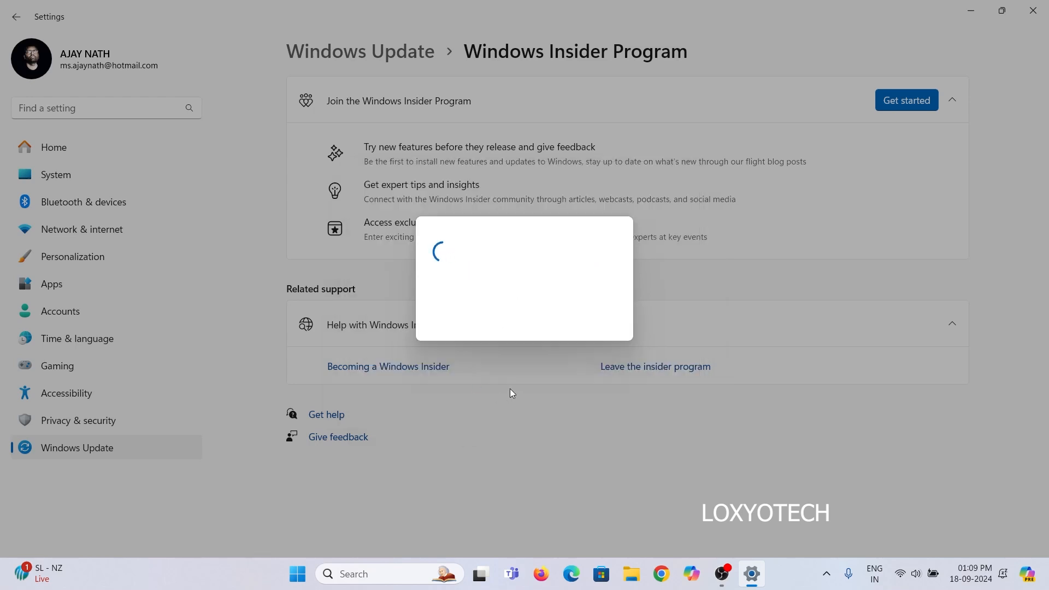
pyautogui.moveTo(498, 389)
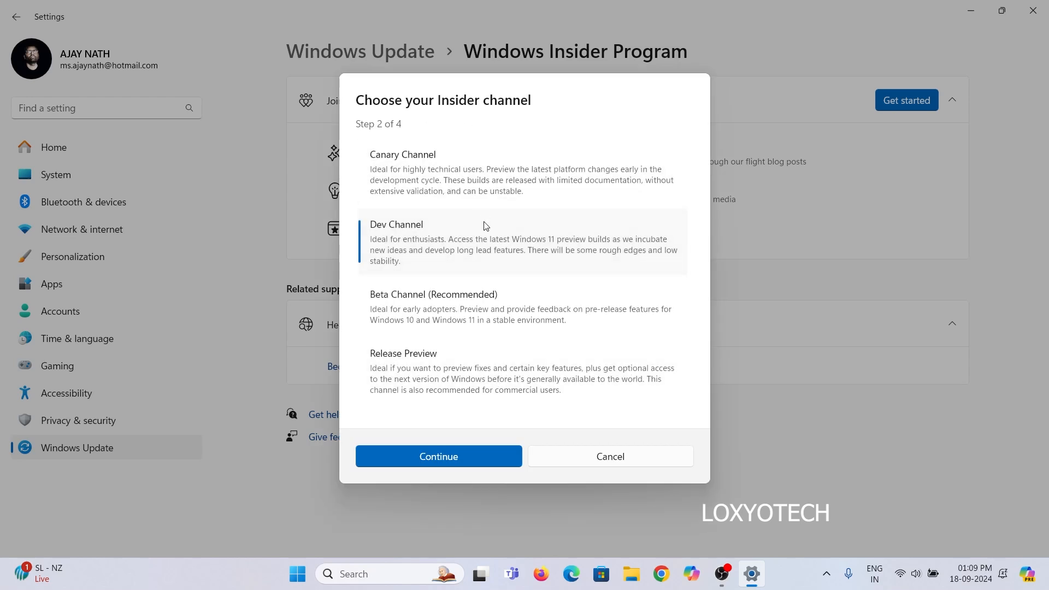
pyautogui.moveTo(400, 379)
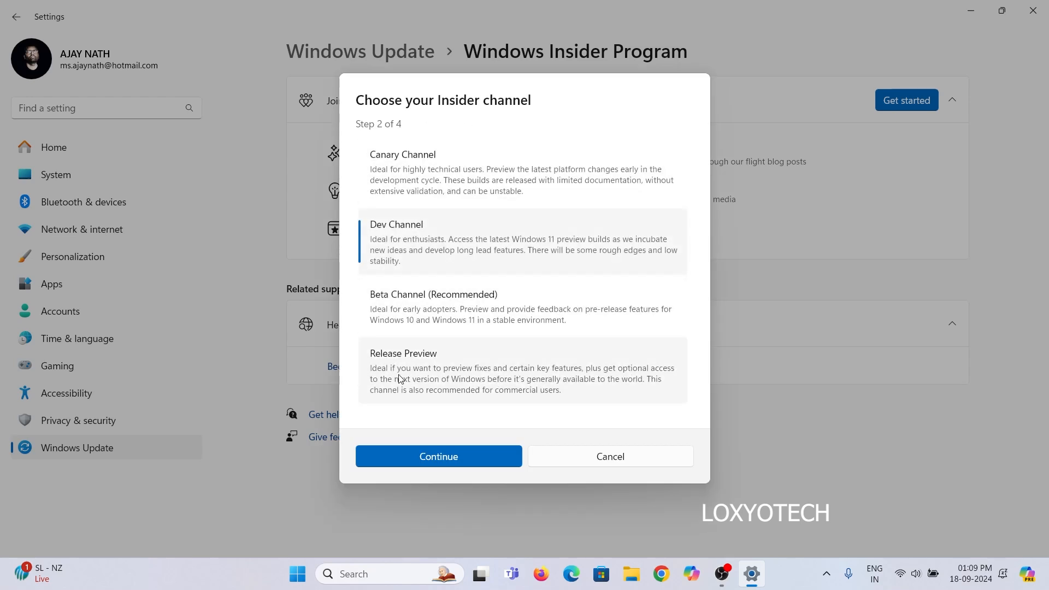
pyautogui.moveTo(424, 374)
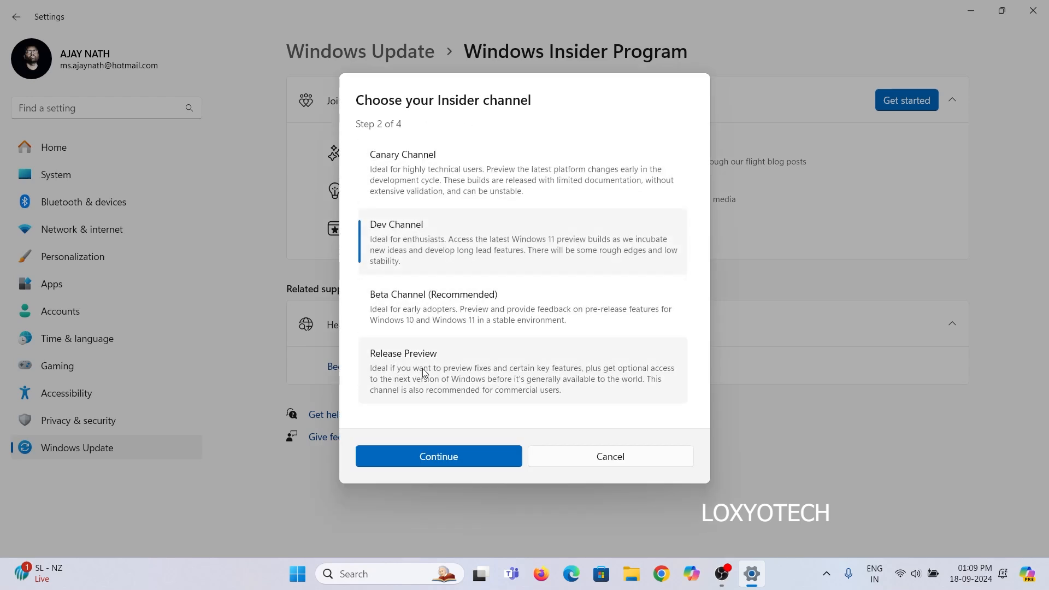
pyautogui.moveTo(459, 382)
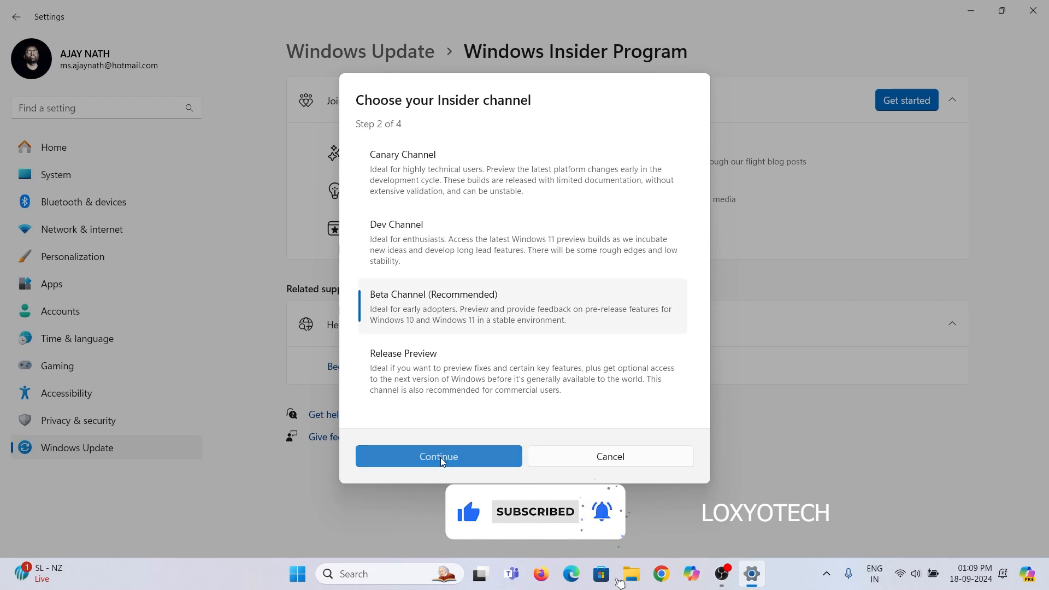
# Confirm the Beta Channel, accept the device agreements and restart the PC to finish enrolling
pyautogui.click(439, 456)
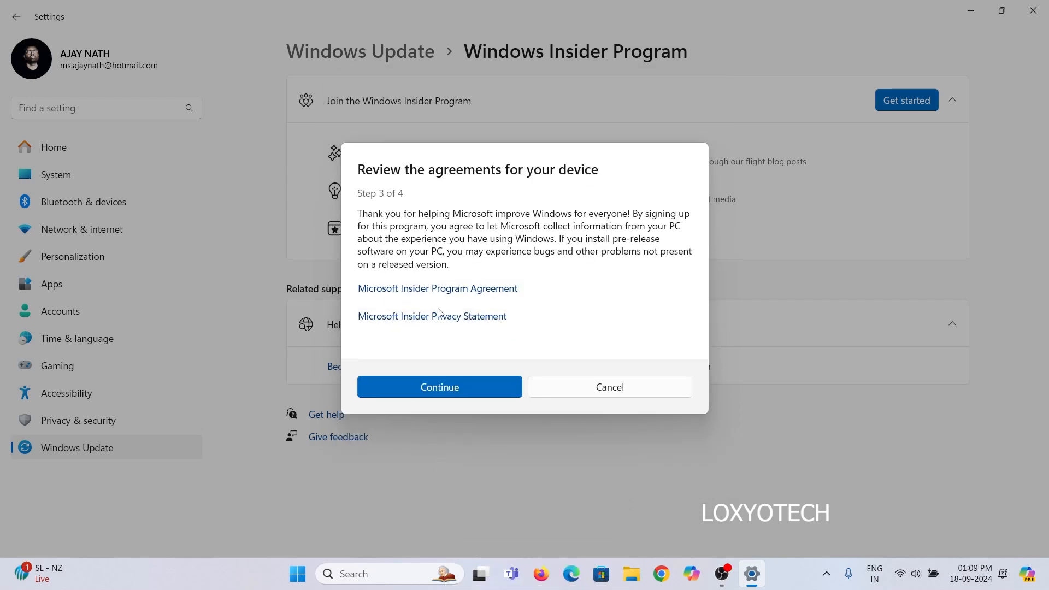
pyautogui.click(440, 387)
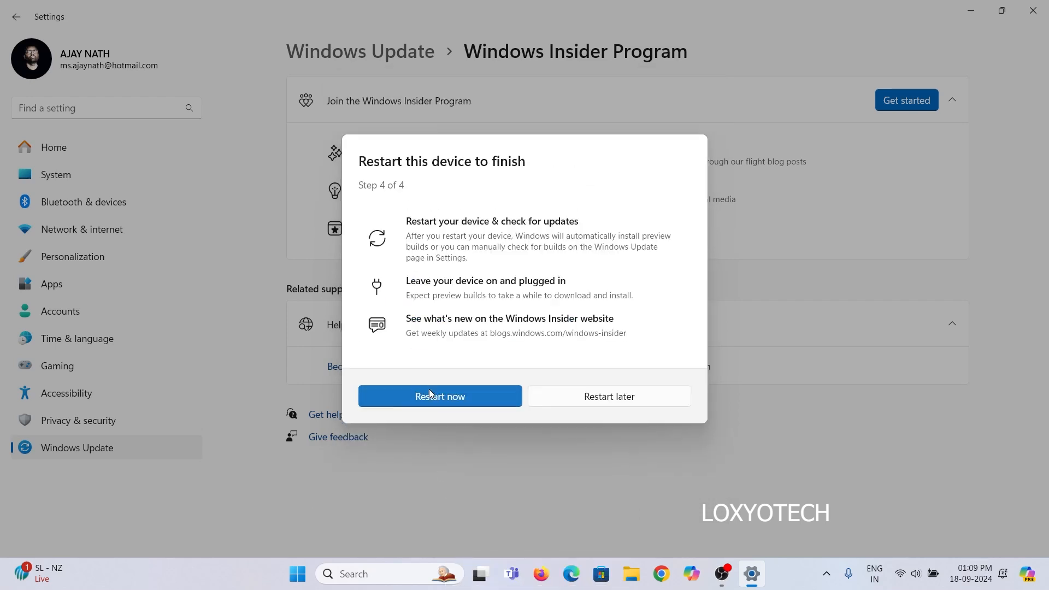
pyautogui.click(439, 395)
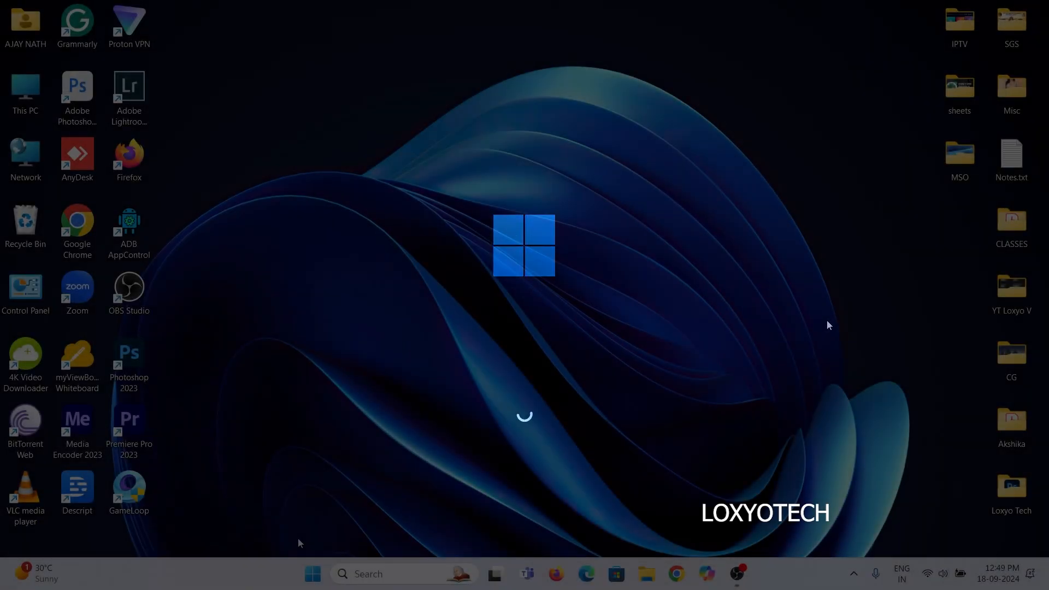
# Relaunch Settings from Start and return to the Windows Update page
pyautogui.click(311, 573)
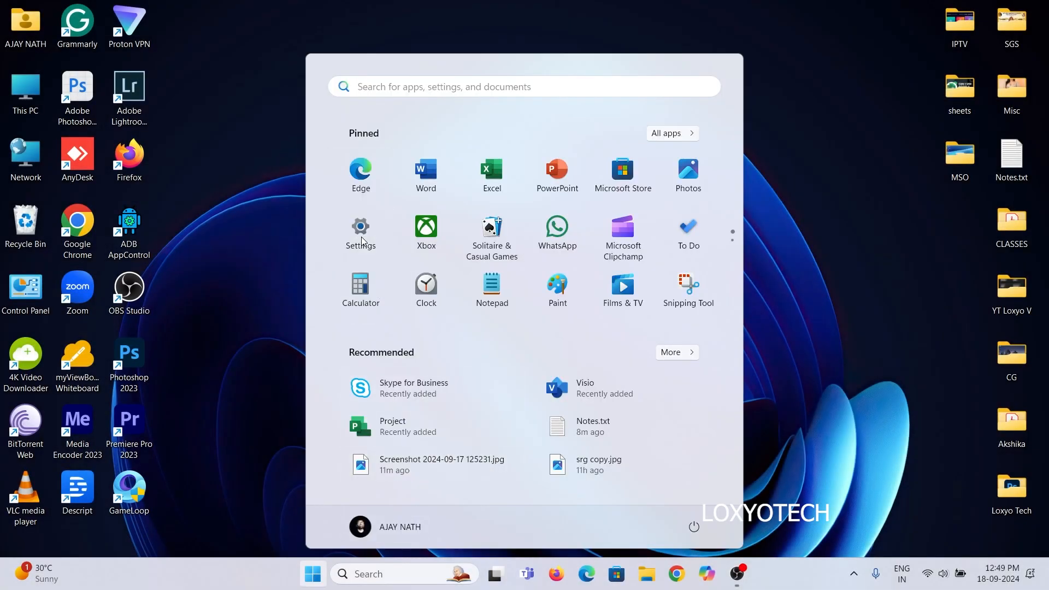
pyautogui.click(359, 231)
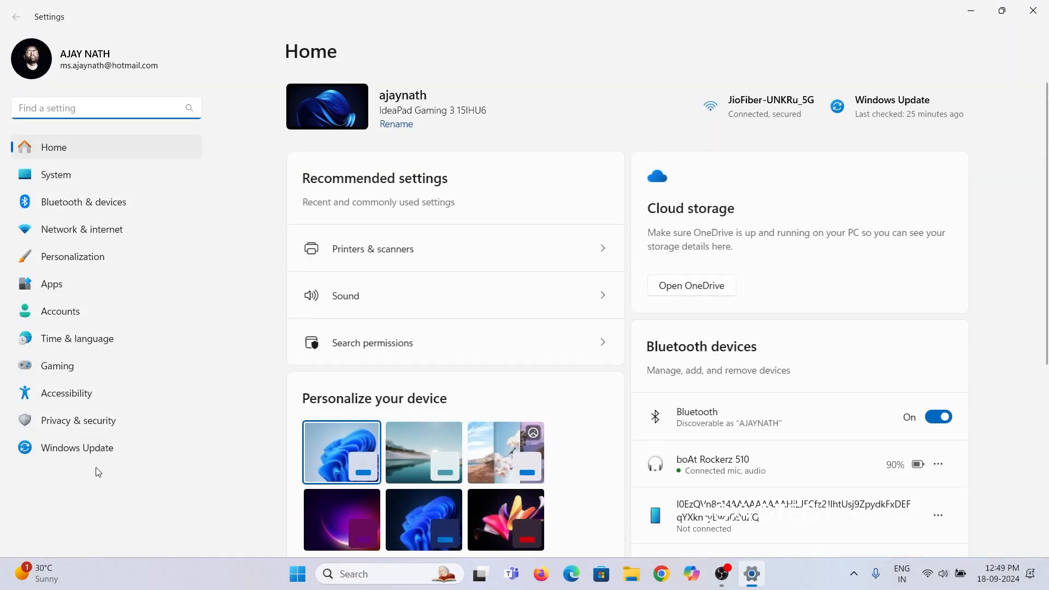
pyautogui.click(76, 448)
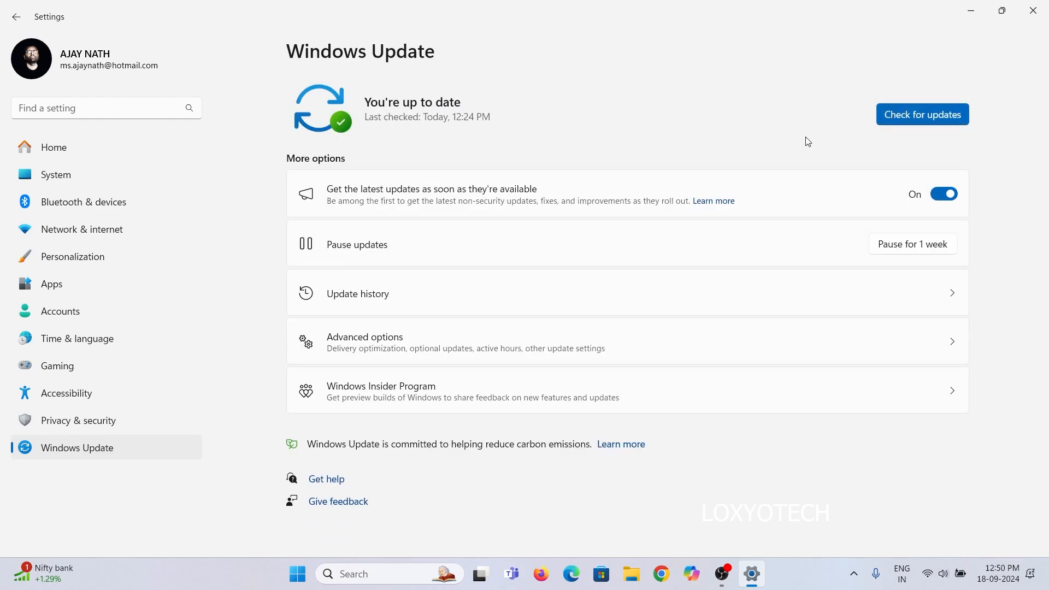
# Run Check for updates to look for new Beta Channel preview builds
pyautogui.click(922, 114)
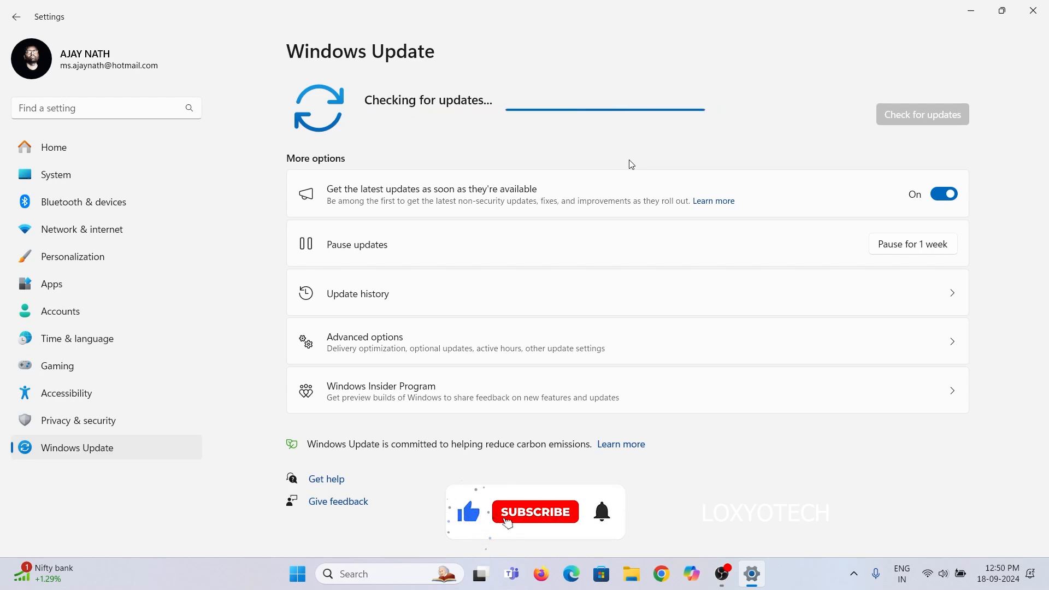
pyautogui.click(535, 512)
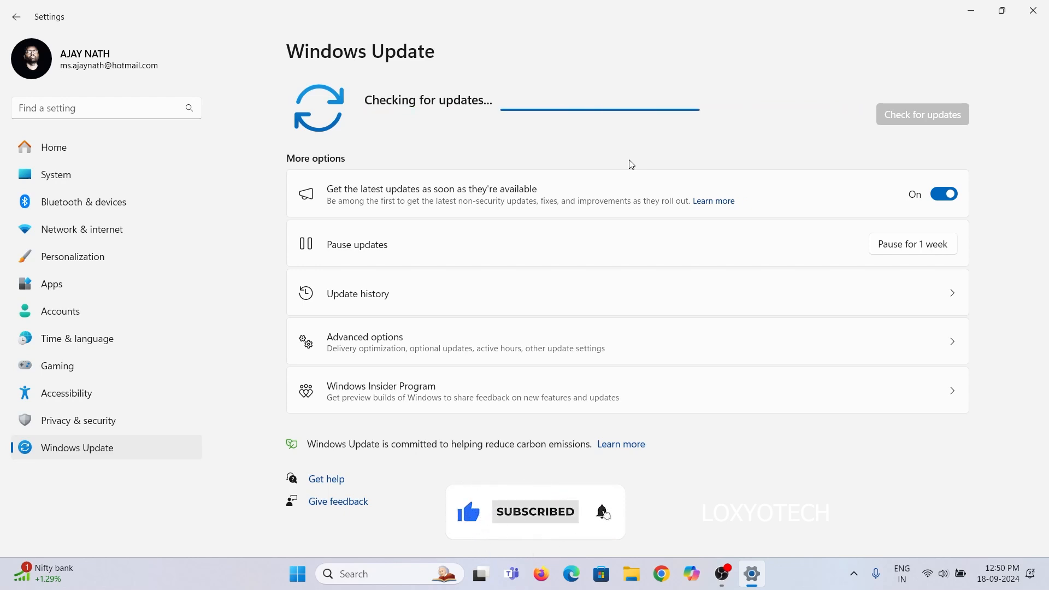